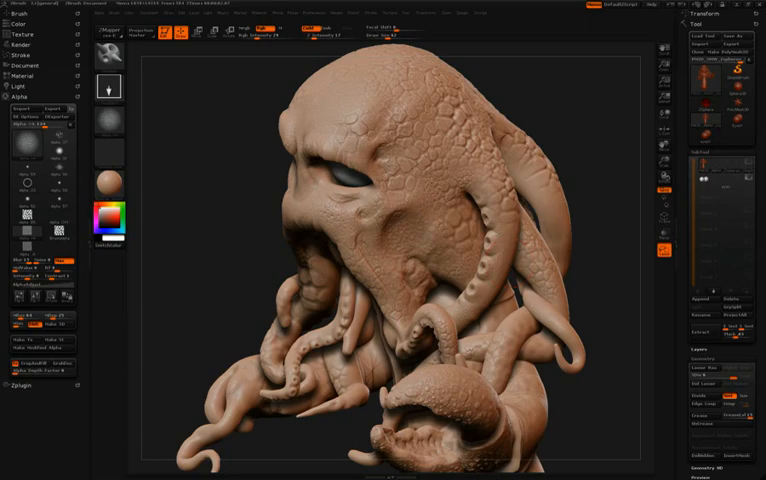
{"action": "mouse_move", "coordinate": [337, 105]}
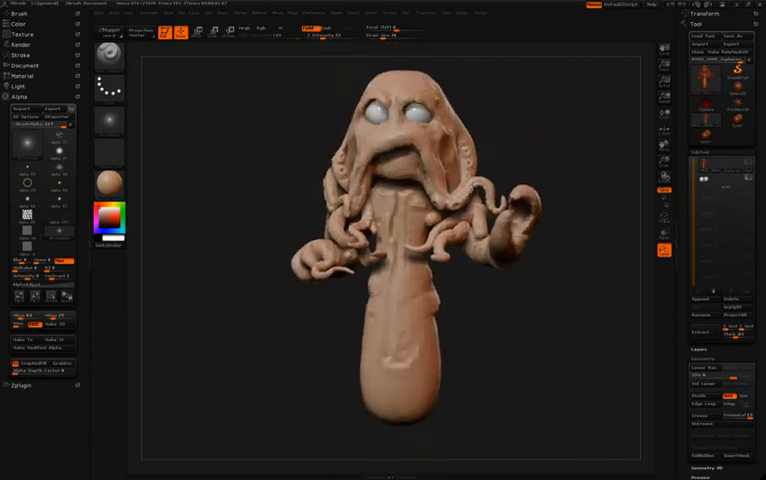
Load a speckled skin-texture alpha onto the brush from the Alpha palette
{"action": "scroll", "scroll_direction": "down", "scroll_amount": 3}
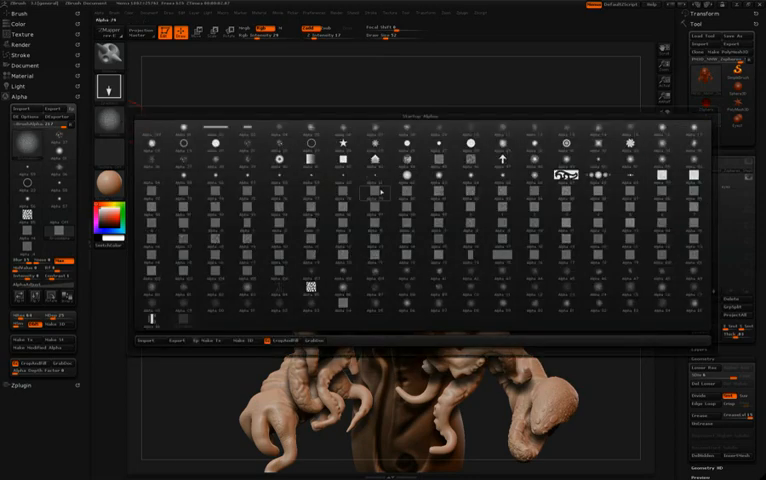
{"action": "left_click", "coordinate": [386, 193]}
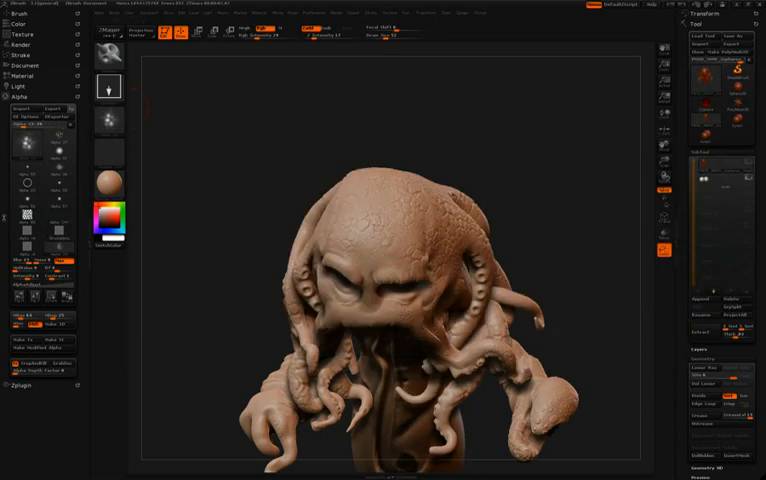